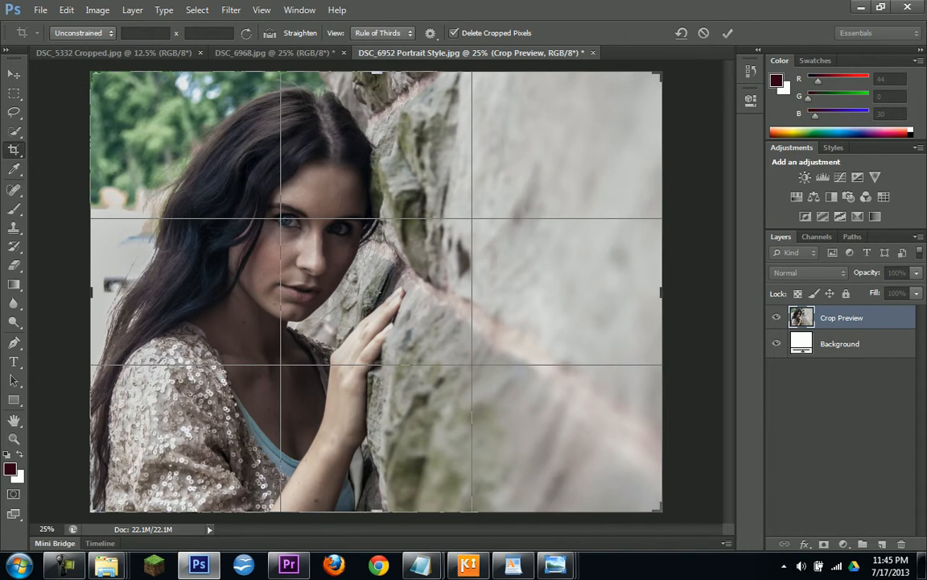
- Tighten the crop width so the woman fills the frame and the right-hand stone wall is excluded
{"action": "left_click_drag", "start_coordinate": [663, 290], "coordinate": [566, 290]}
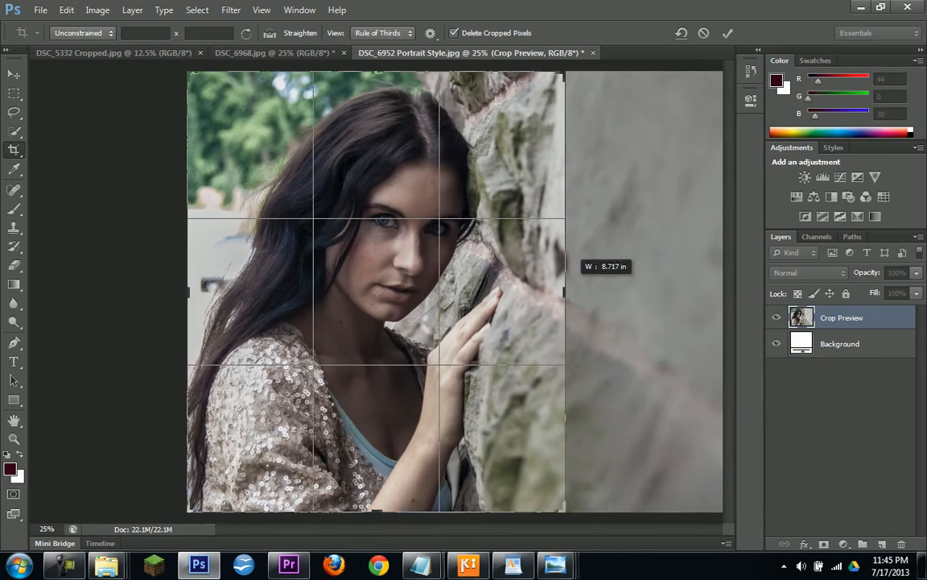
{"action": "left_click_drag", "start_coordinate": [564, 289], "coordinate": [561, 290]}
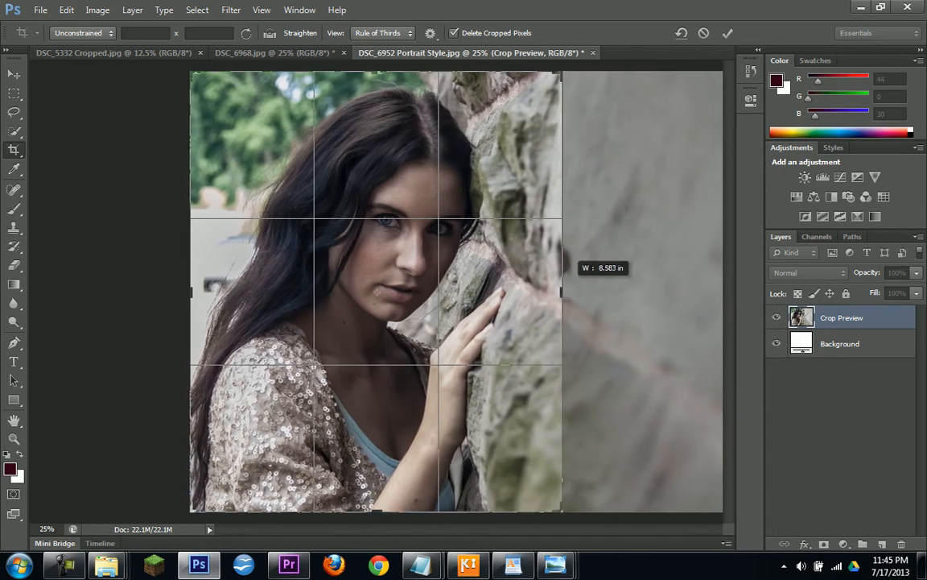